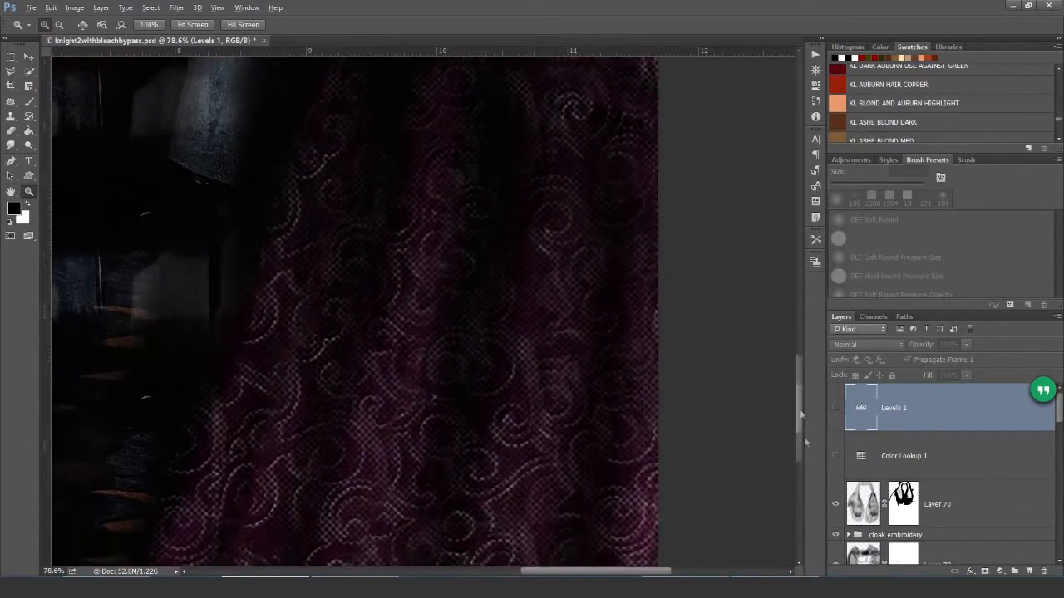
- Define the tartan image as a new pattern named 'Sc' via Edit > Define Pattern
scroll(down, 3)
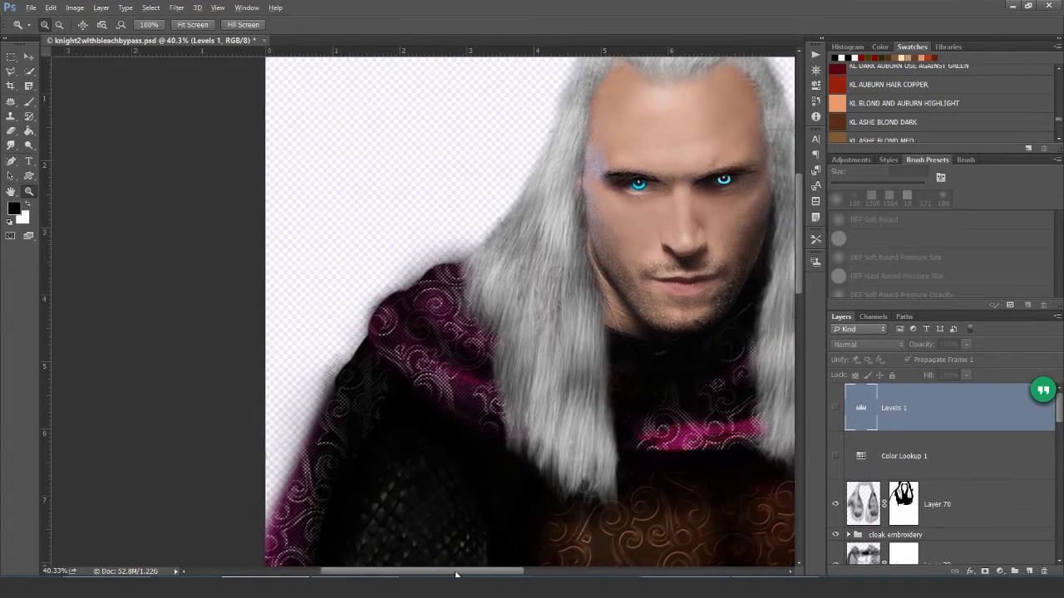
scroll(left, 3)
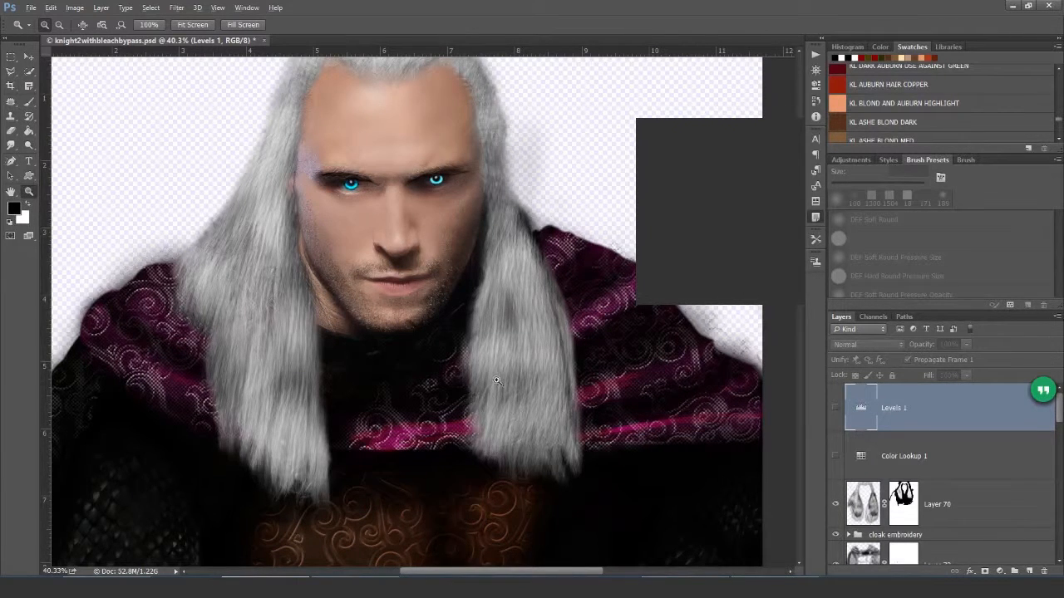
mouse_move(133, 452)
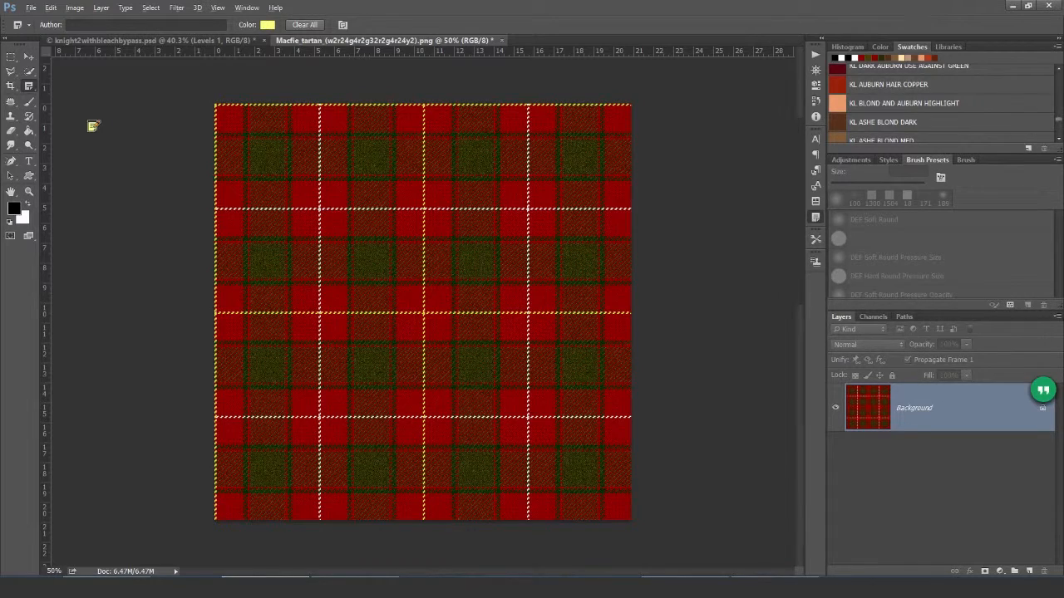
click(51, 7)
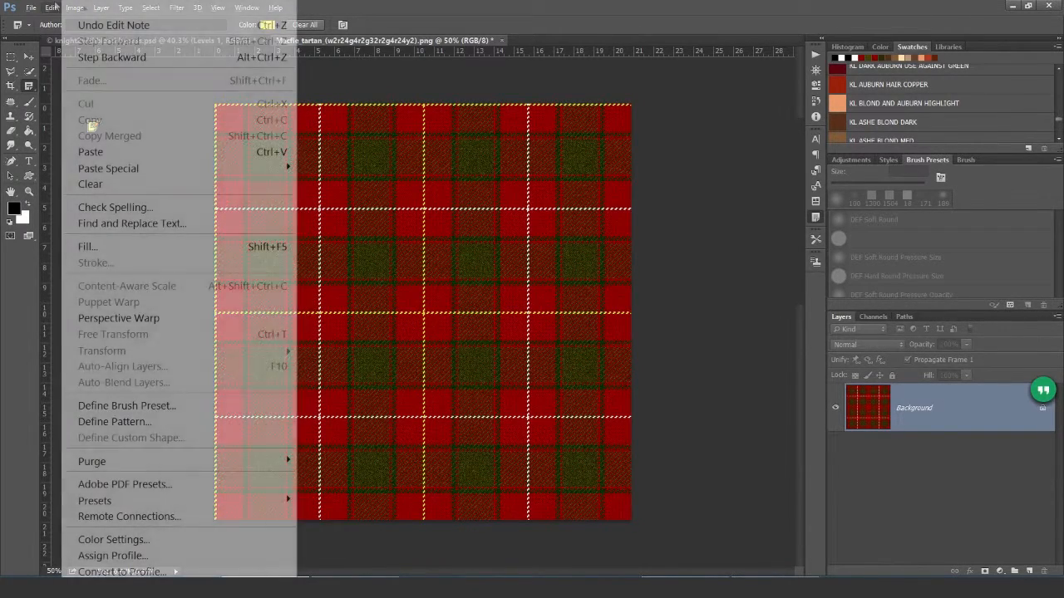
mouse_move(130, 222)
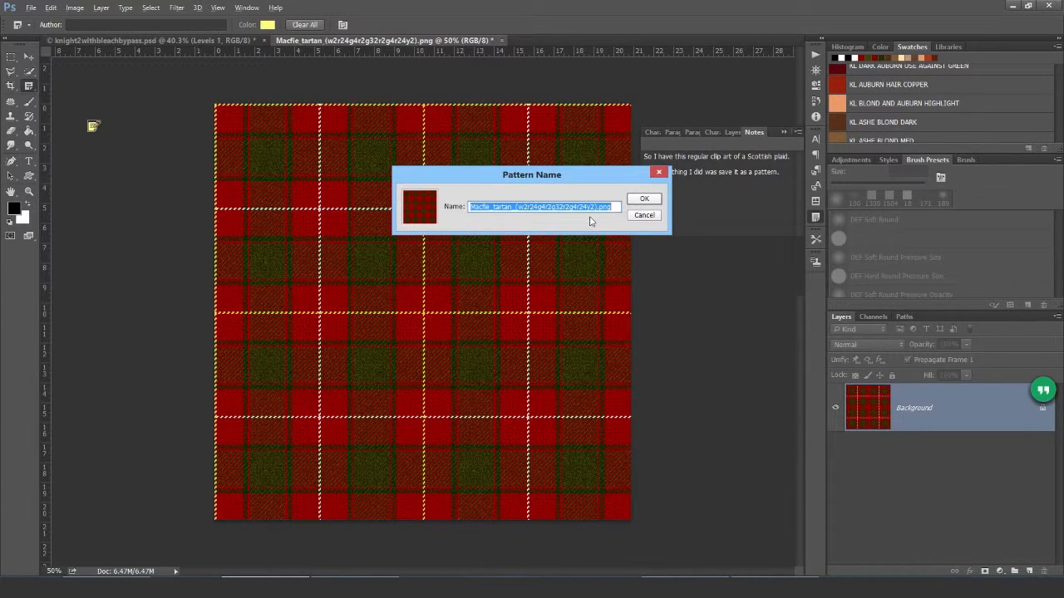
mouse_move(499, 279)
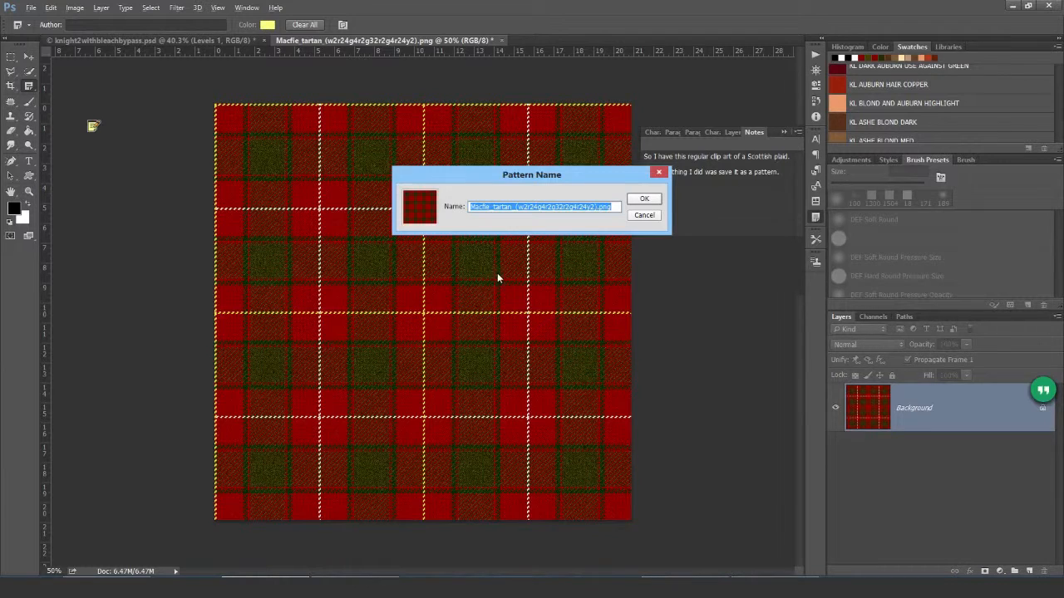
text(Sc)
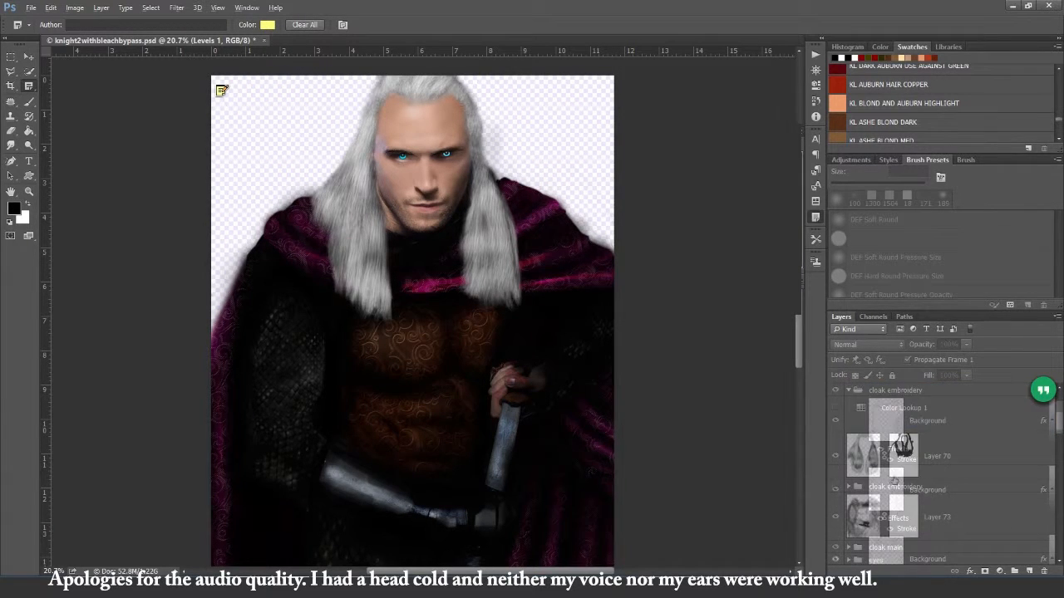
- Hide the cloak's swirl embroidery and select the 'cloak behind character' layer
click(834, 405)
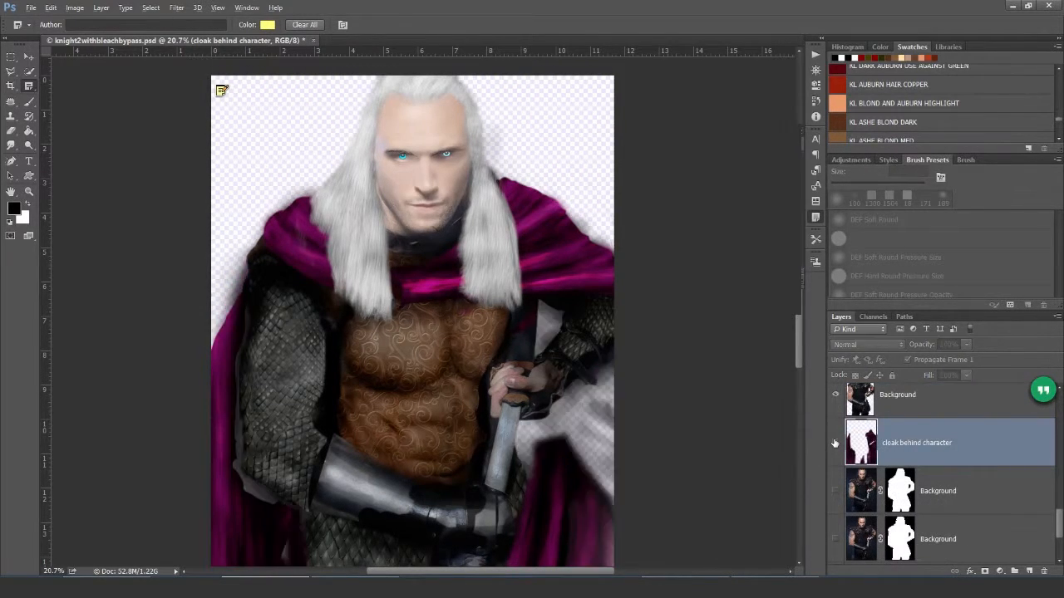
click(836, 442)
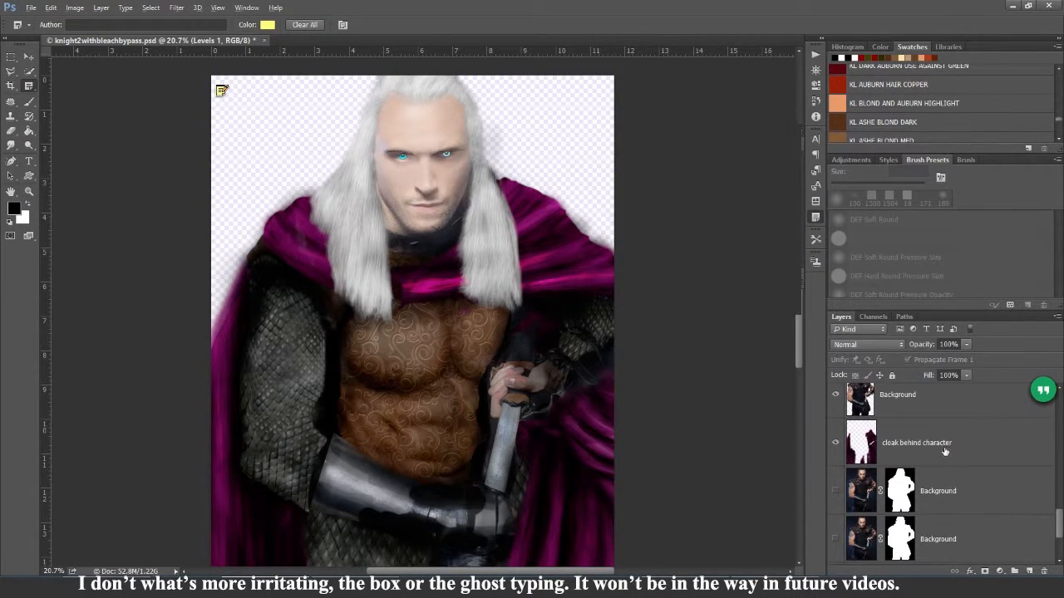
- Create a Hue/Saturation adjustment layer and clip it to the cloak layer below
click(916, 443)
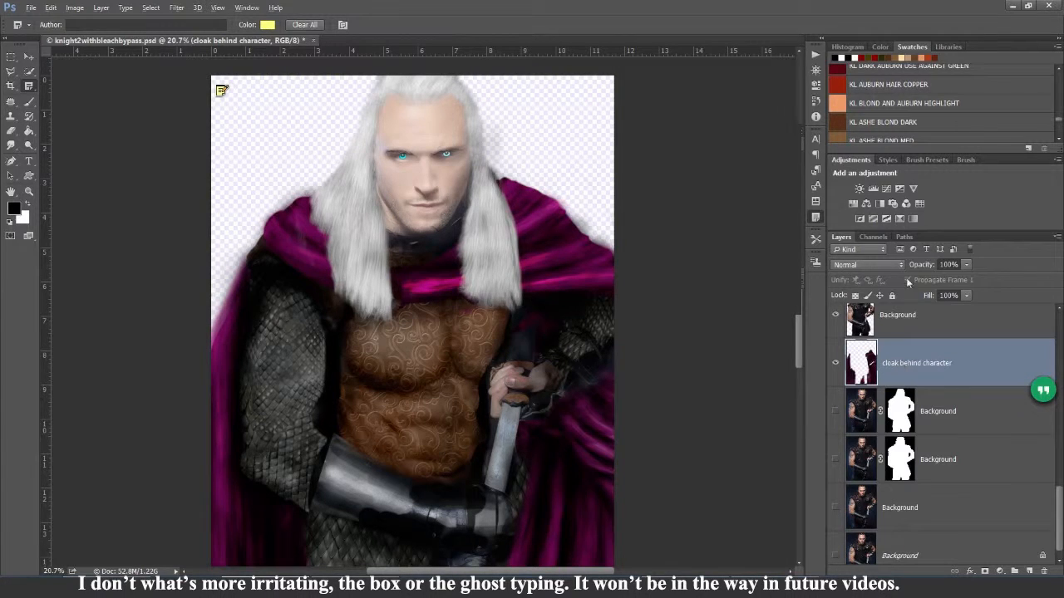
click(850, 203)
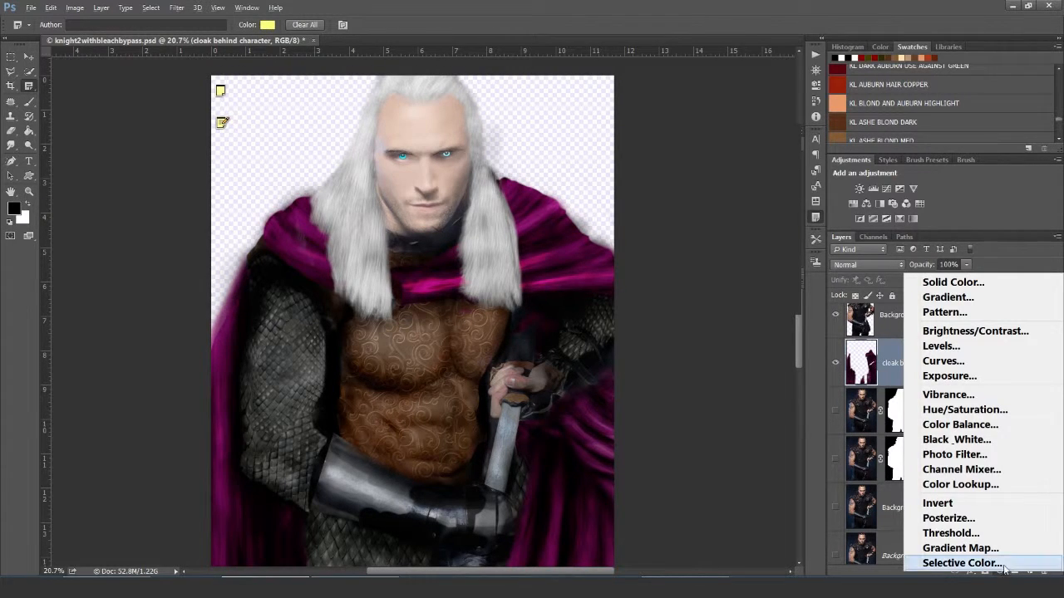
mouse_move(964, 409)
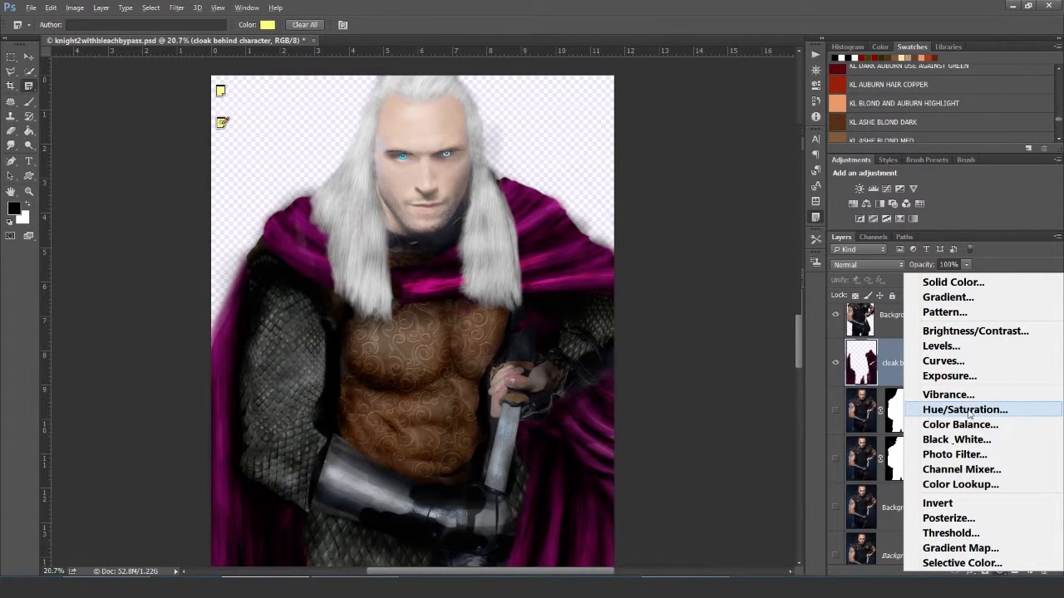
click(964, 409)
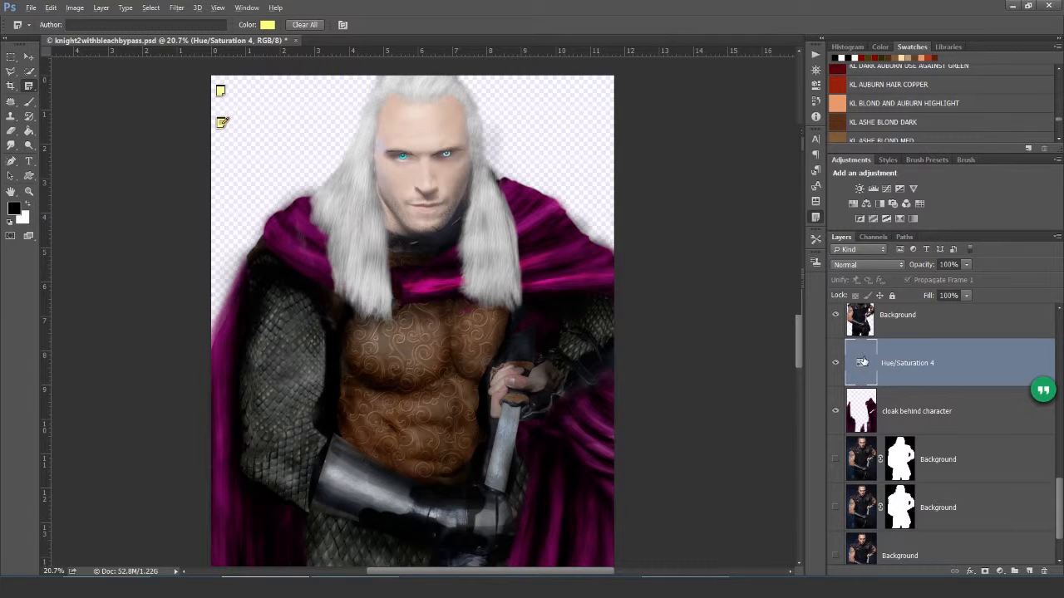
double_click(861, 362)
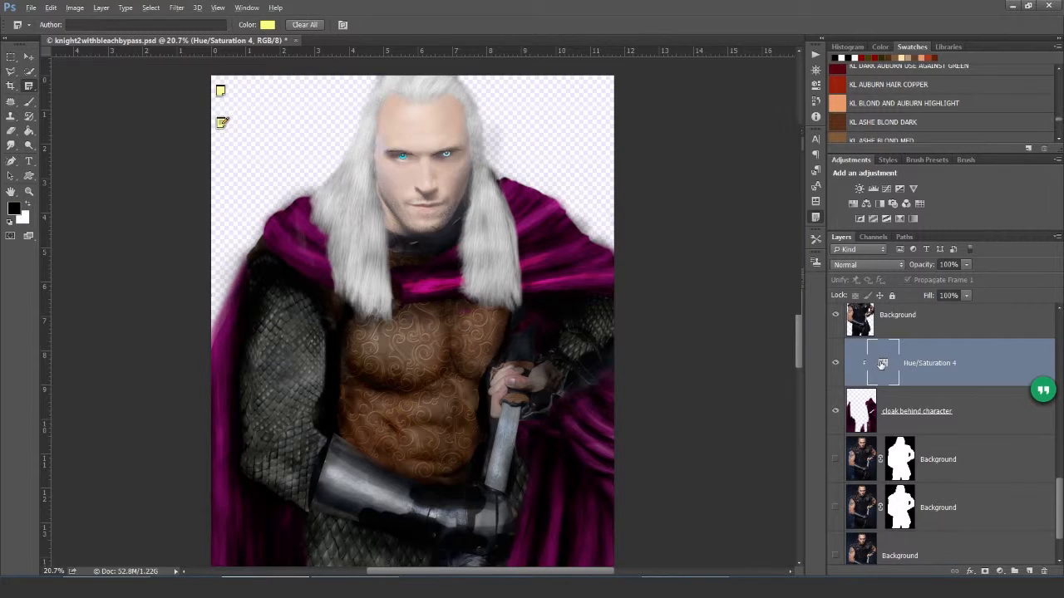
- Shift the Hue/Saturation adjustment toward red and raise its saturation
double_click(882, 362)
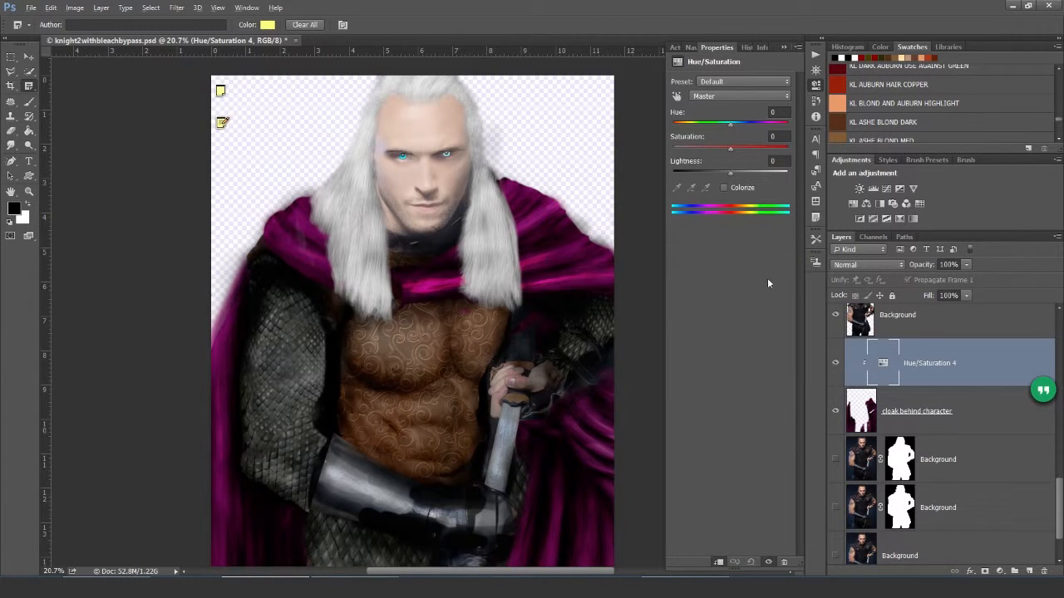
mouse_move(723, 189)
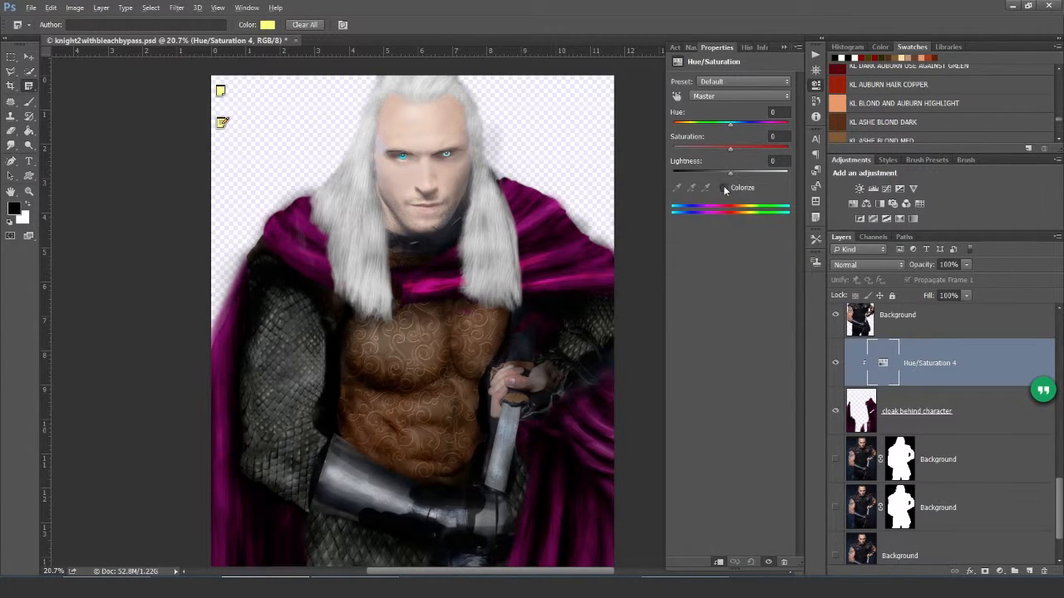
drag(730, 146, 701, 147)
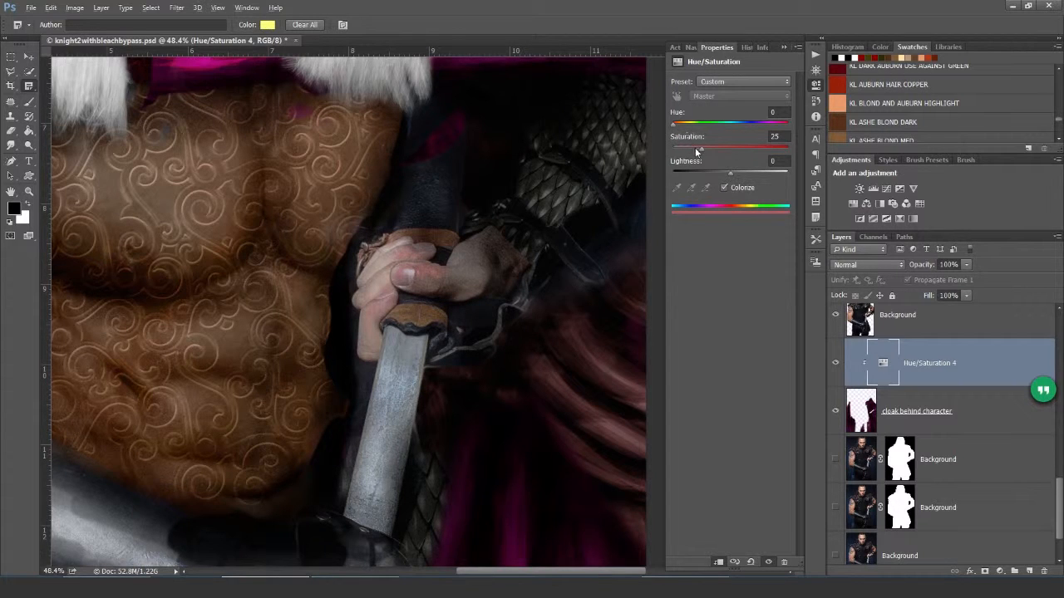
drag(700, 148, 723, 148)
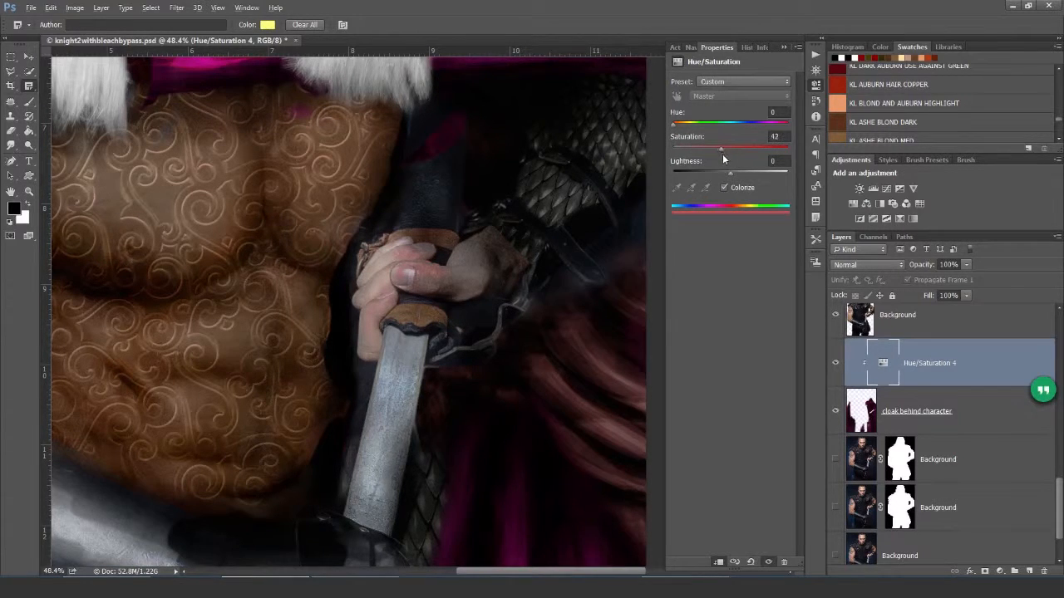
drag(673, 173, 731, 173)
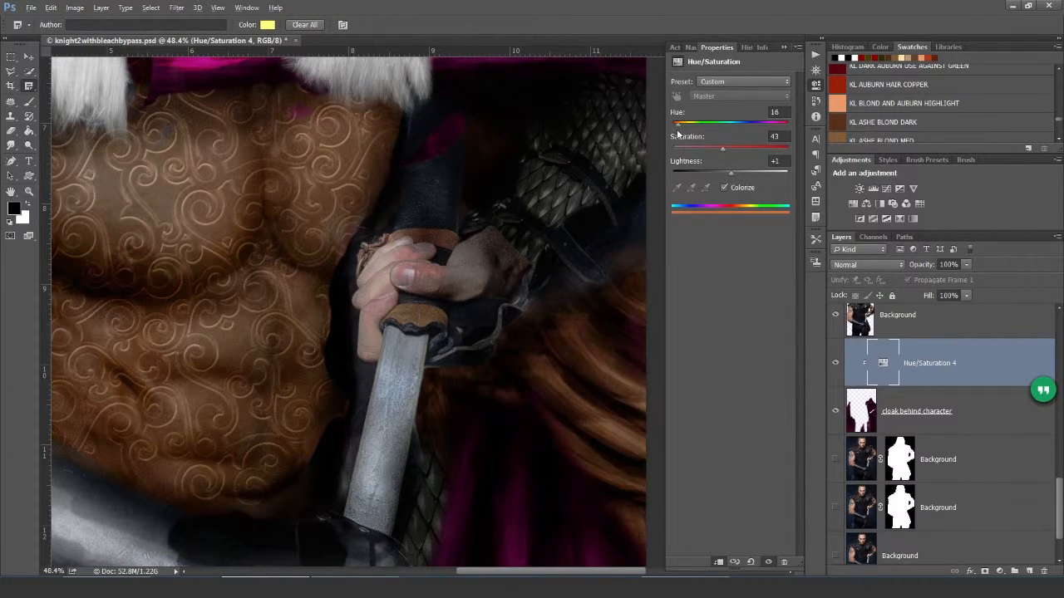
drag(678, 122, 785, 123)
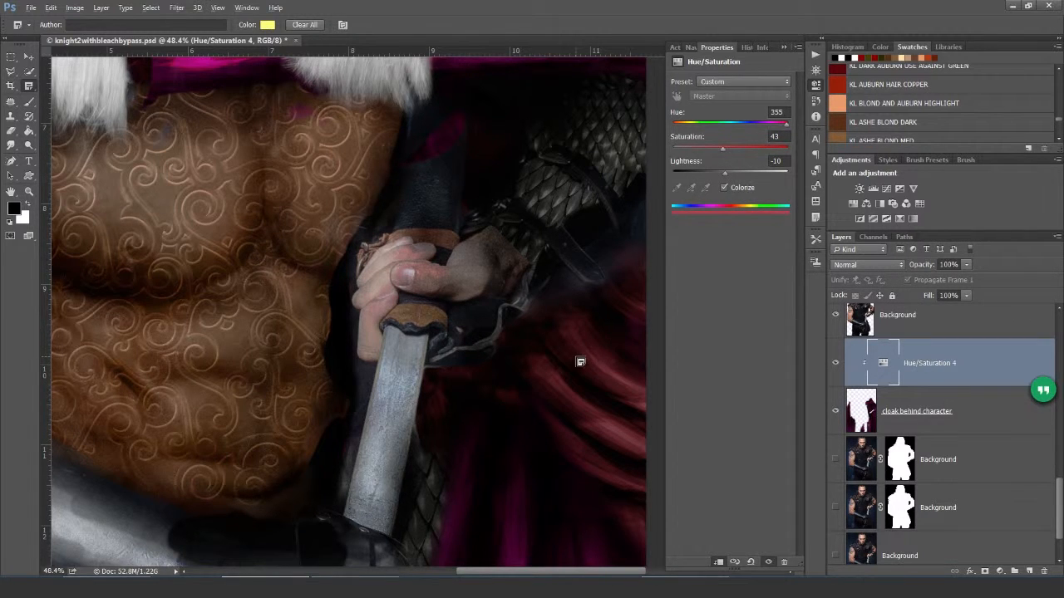
- Push saturation to 72 and lightness to -37, toggling Levels 1 to compare
scroll(down, 3)
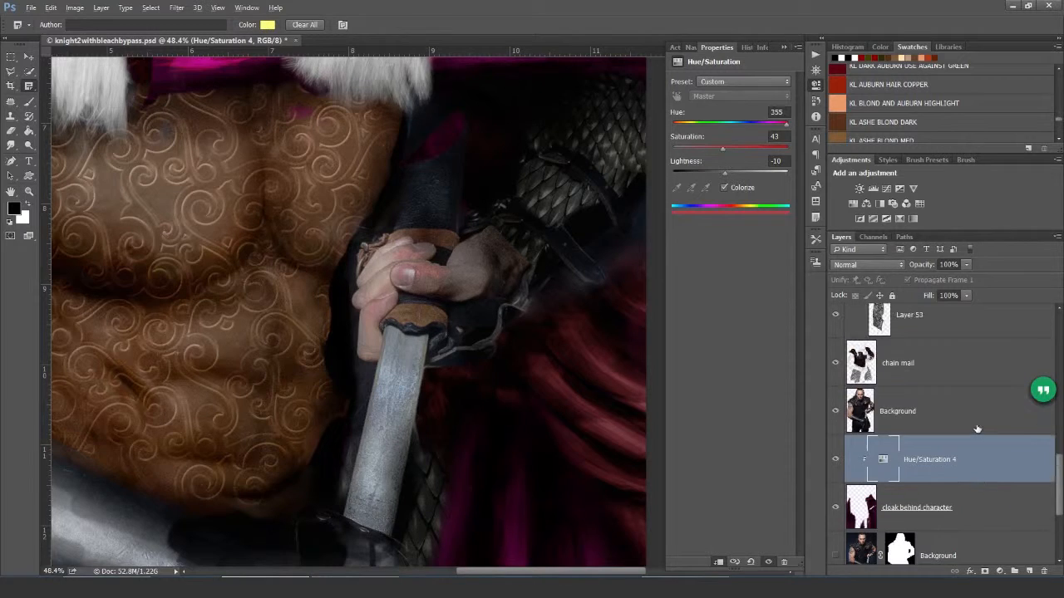
scroll(down, 3)
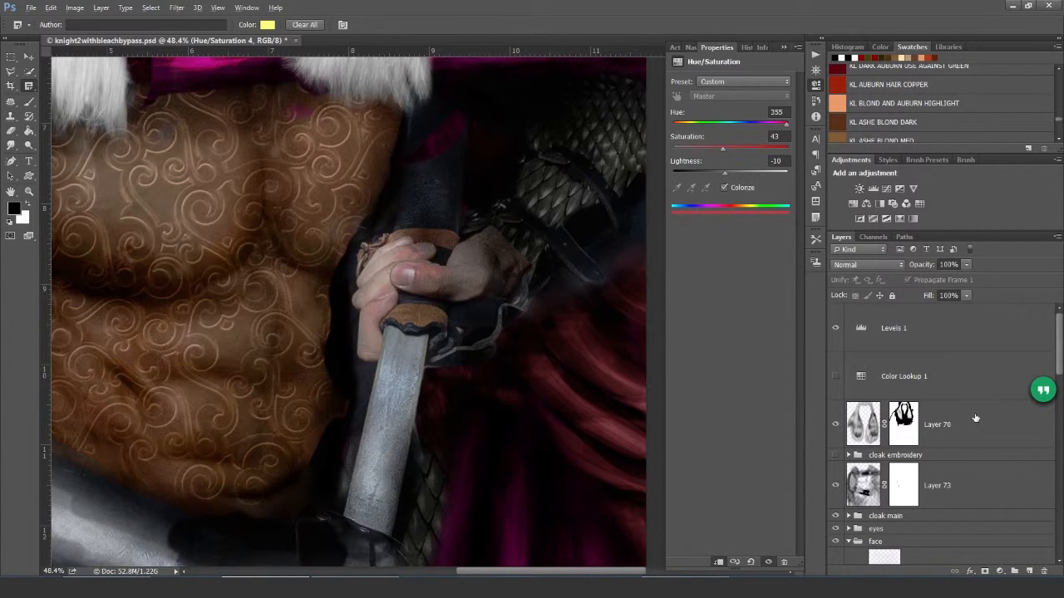
click(836, 327)
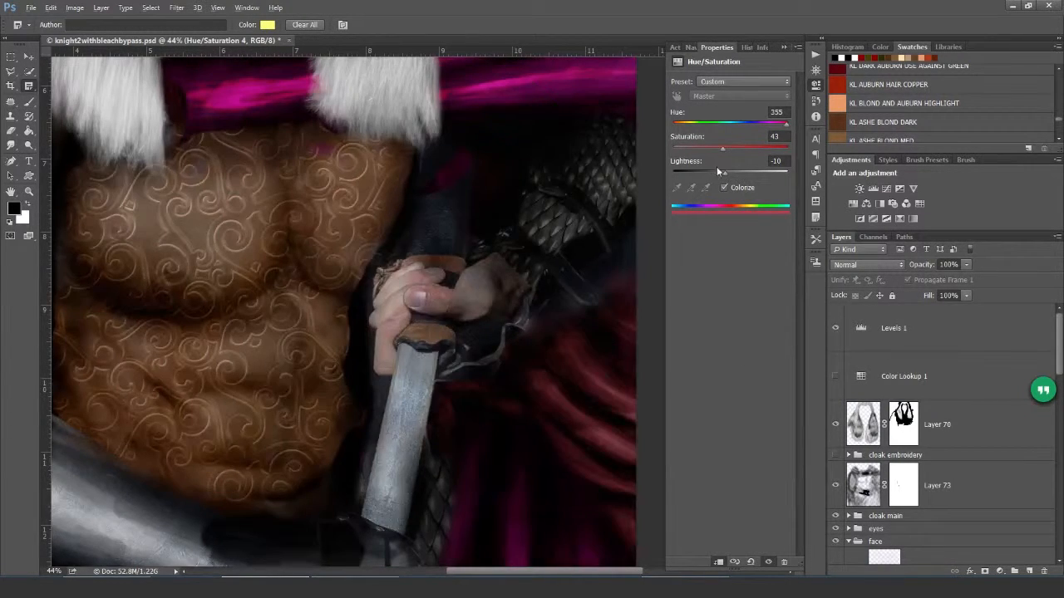
drag(721, 146, 755, 146)
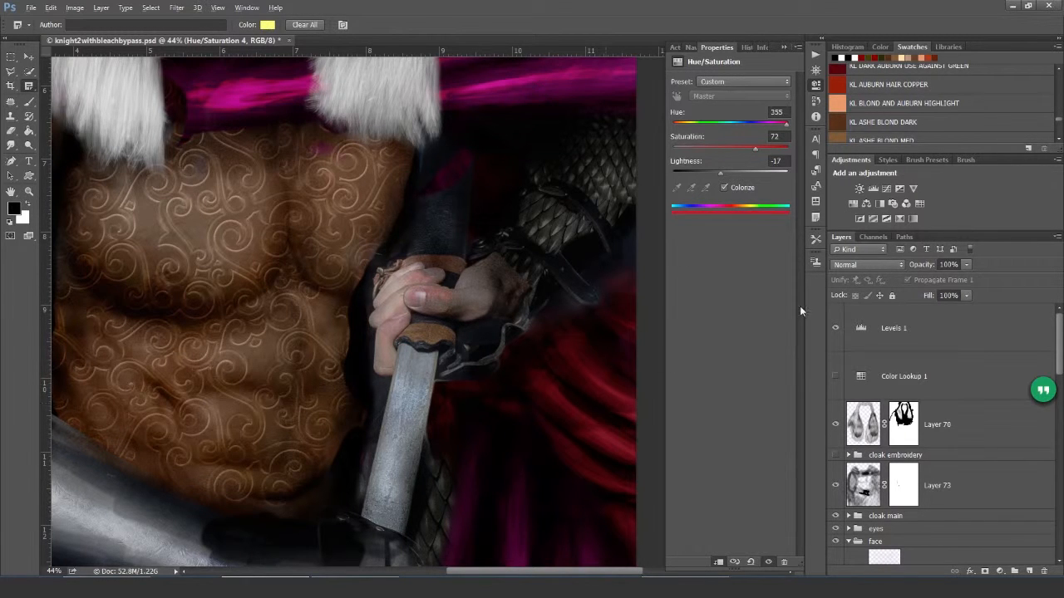
click(834, 327)
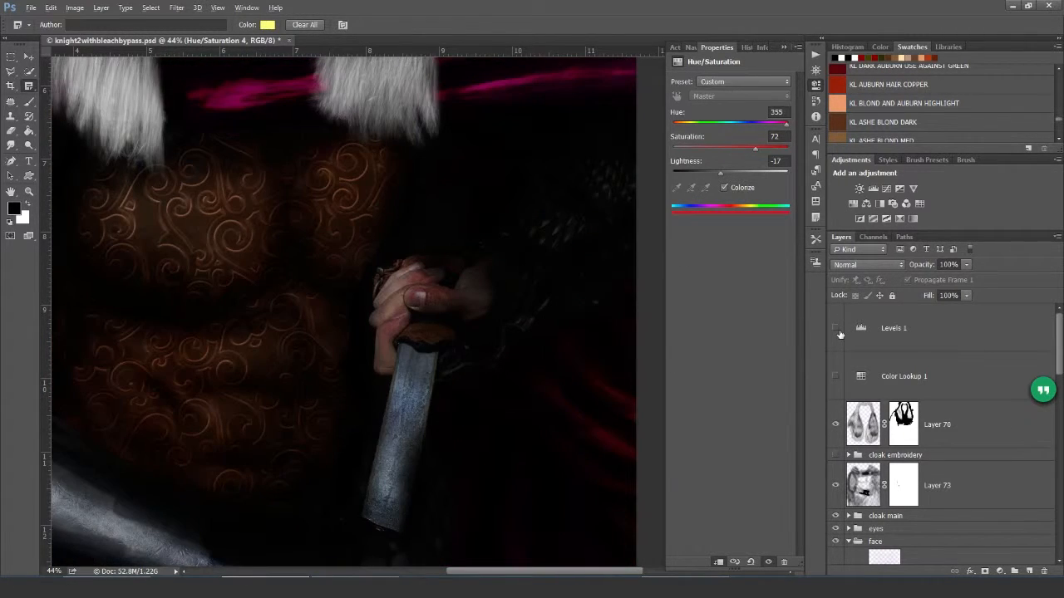
- Restore the Levels 1 adjustment's visibility to return normal brightness
click(834, 327)
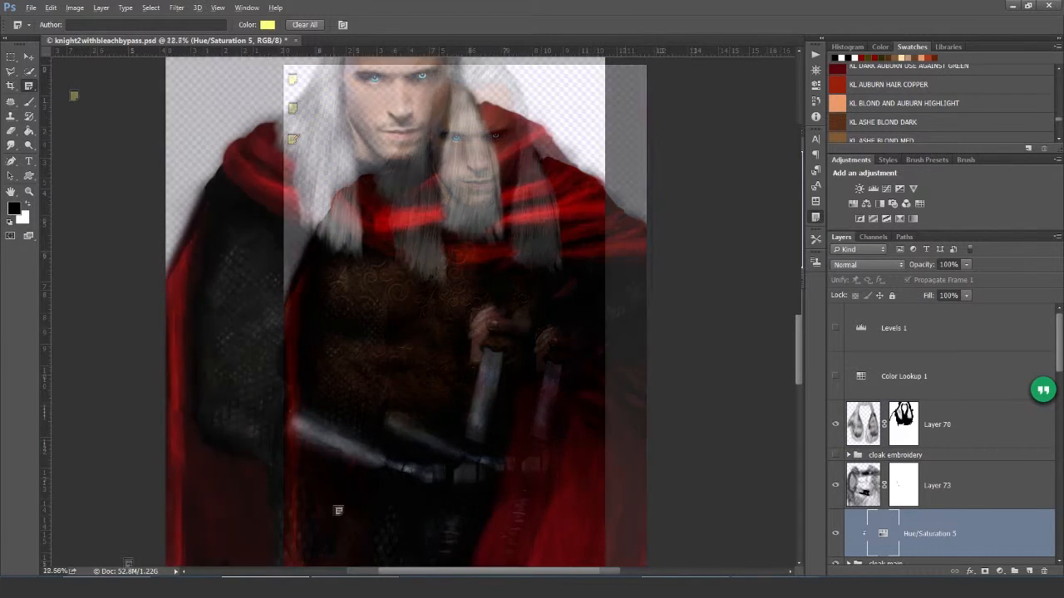
- Add a tartan Pattern Fill layer above Hue/Saturation 5 via Layer > New Fill Layer
click(100, 6)
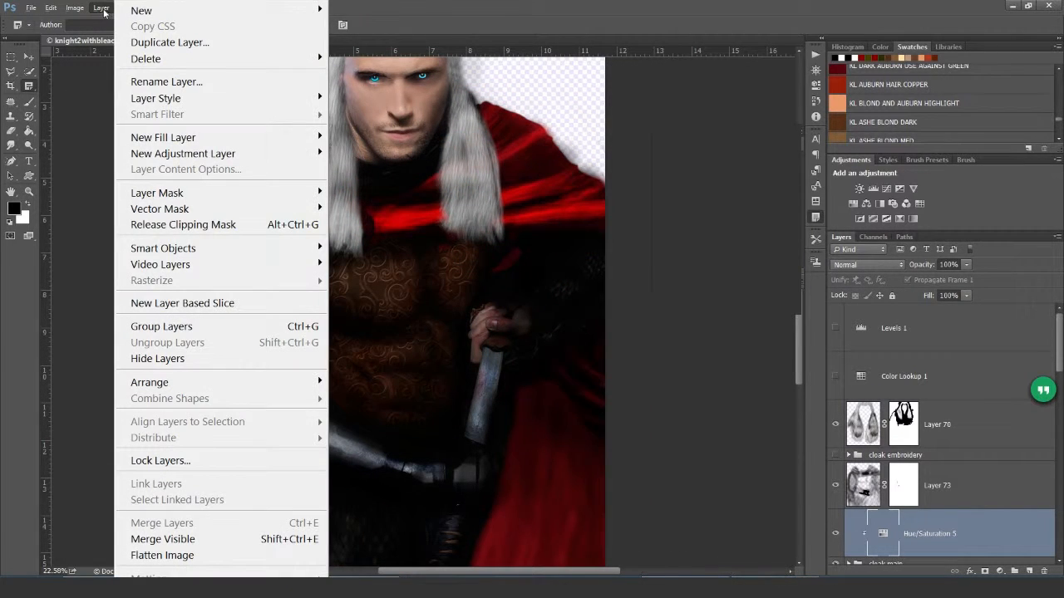
mouse_move(163, 136)
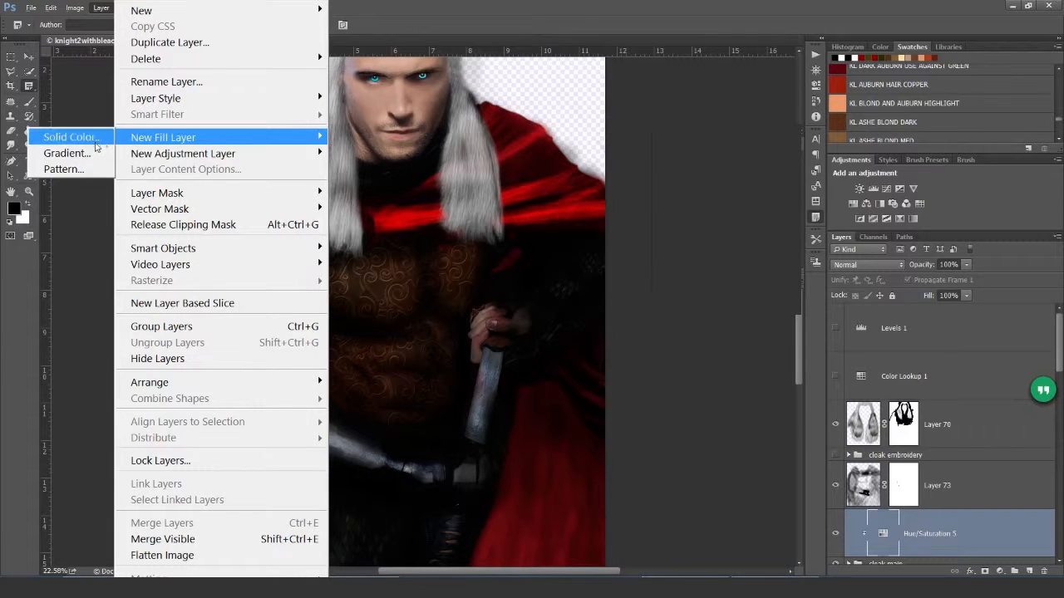
click(63, 170)
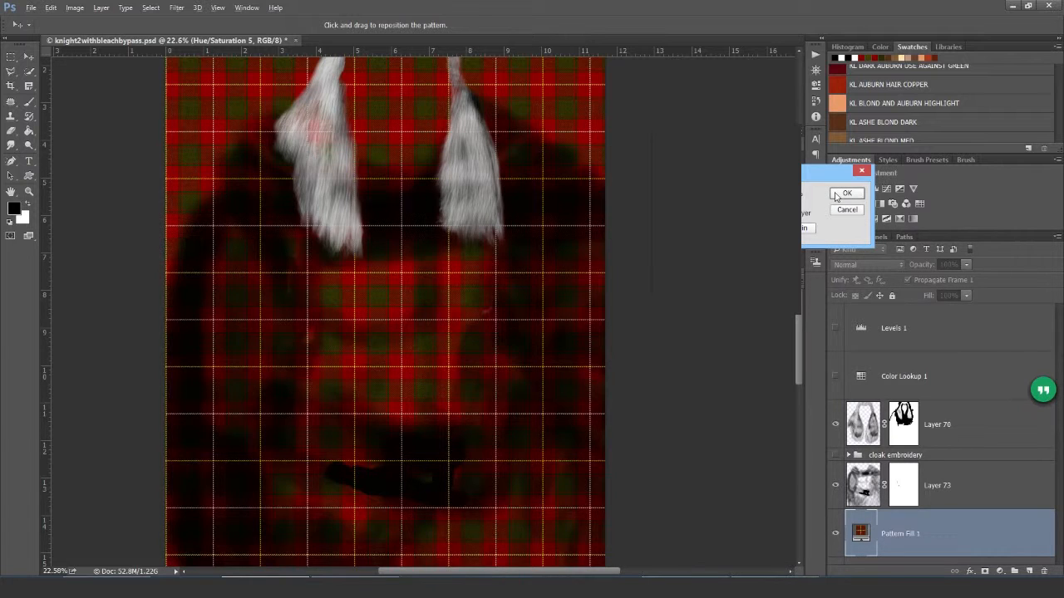
click(847, 192)
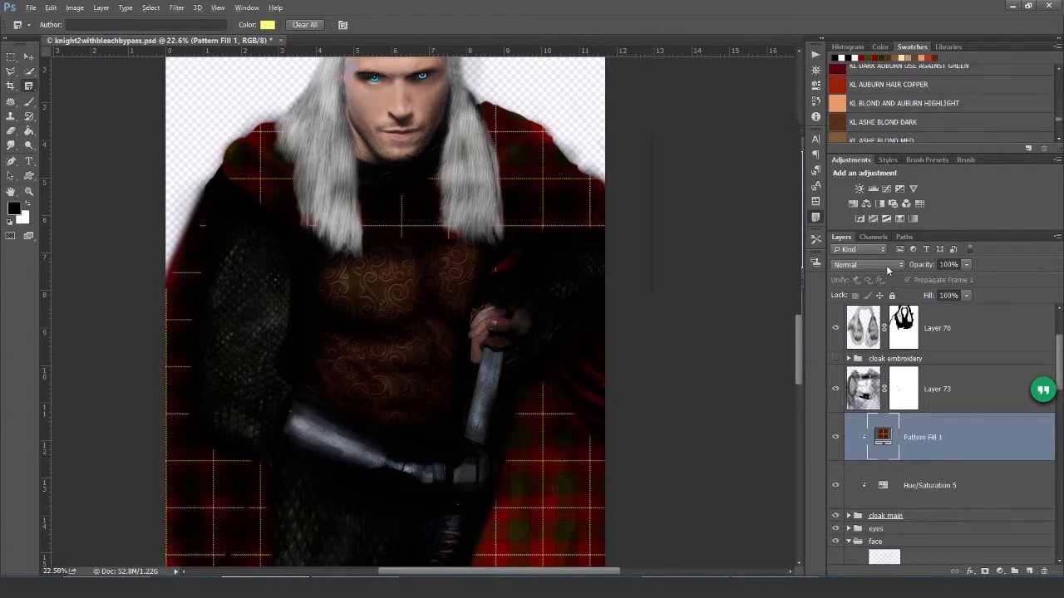
- Set Pattern Fill 1 to Hue blend mode and zoom in on the cloak edge
click(868, 264)
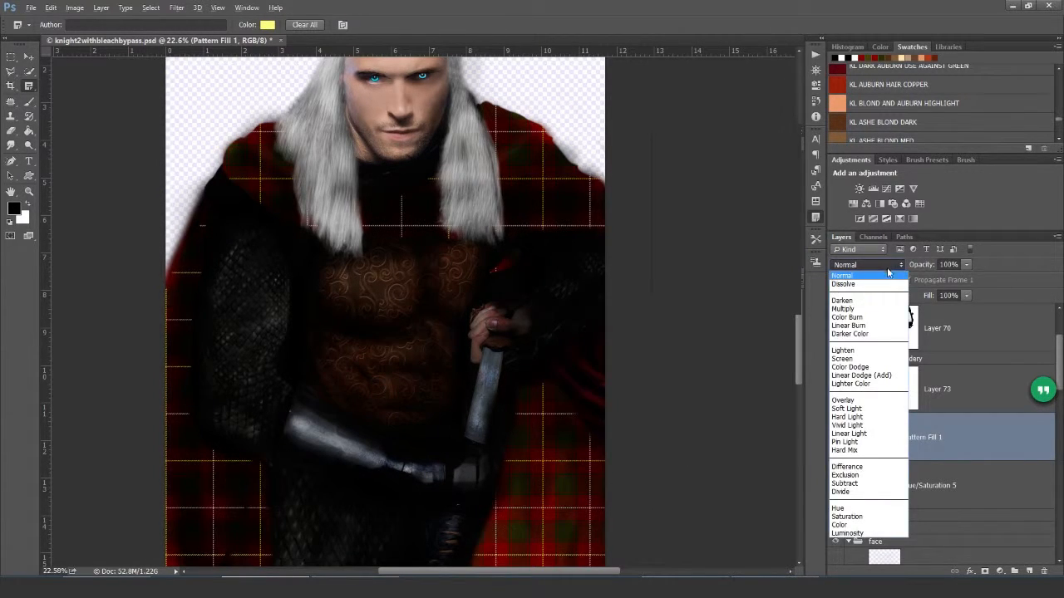
click(841, 299)
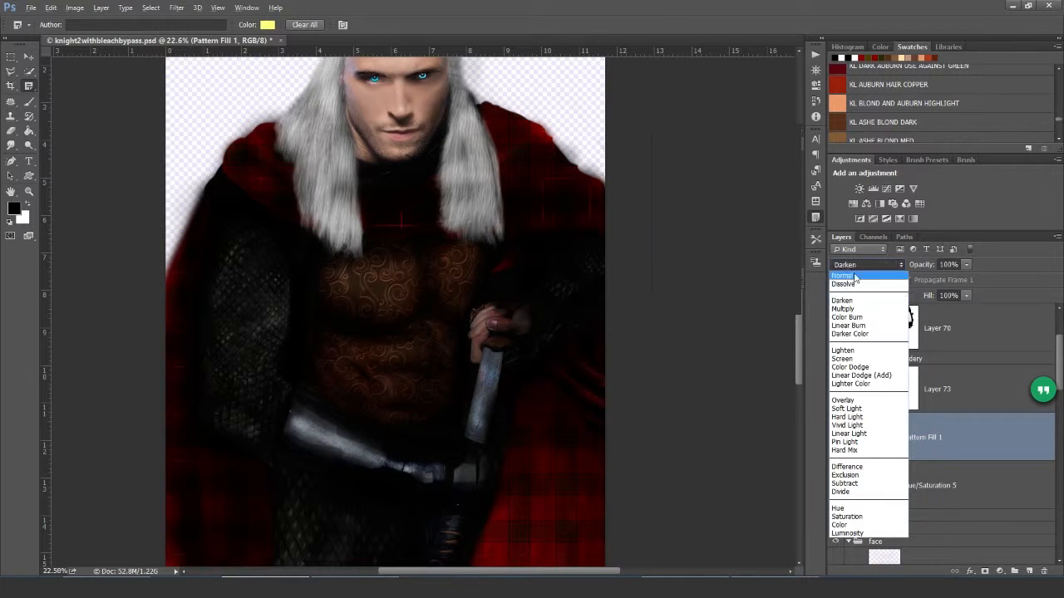
click(838, 509)
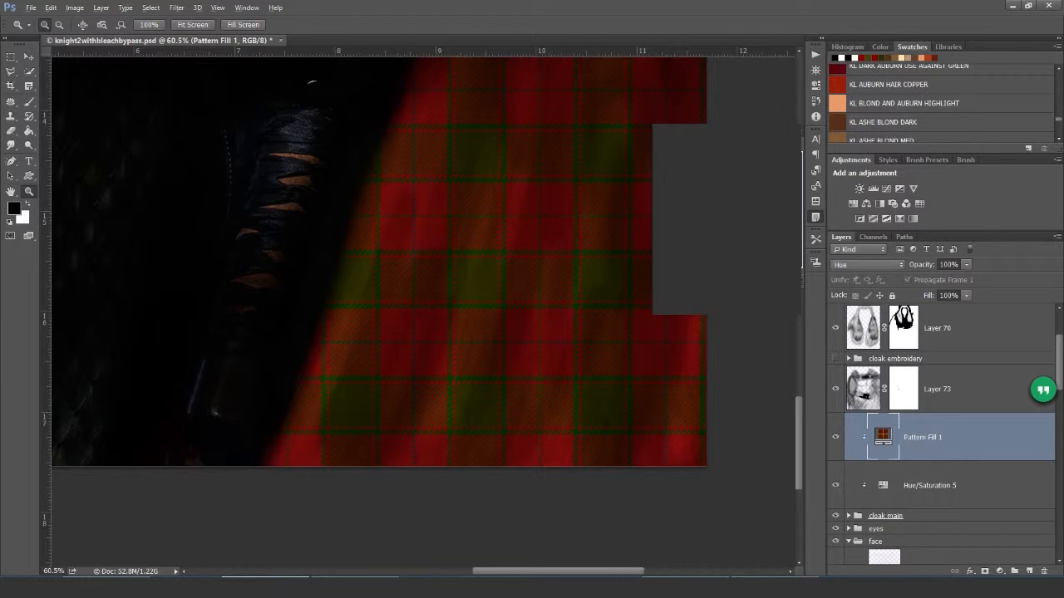
click(835, 381)
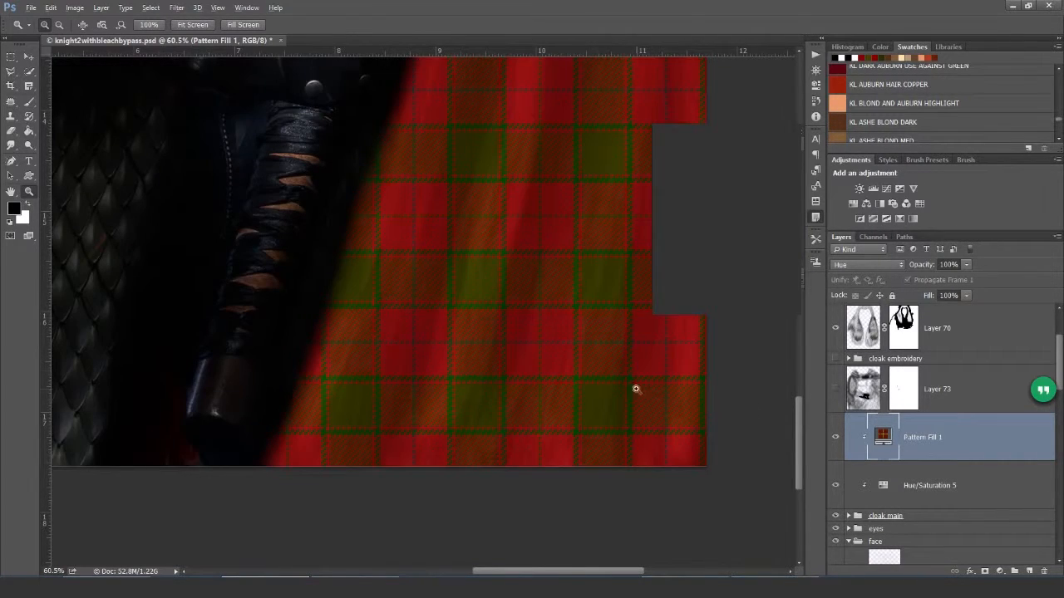
click(836, 391)
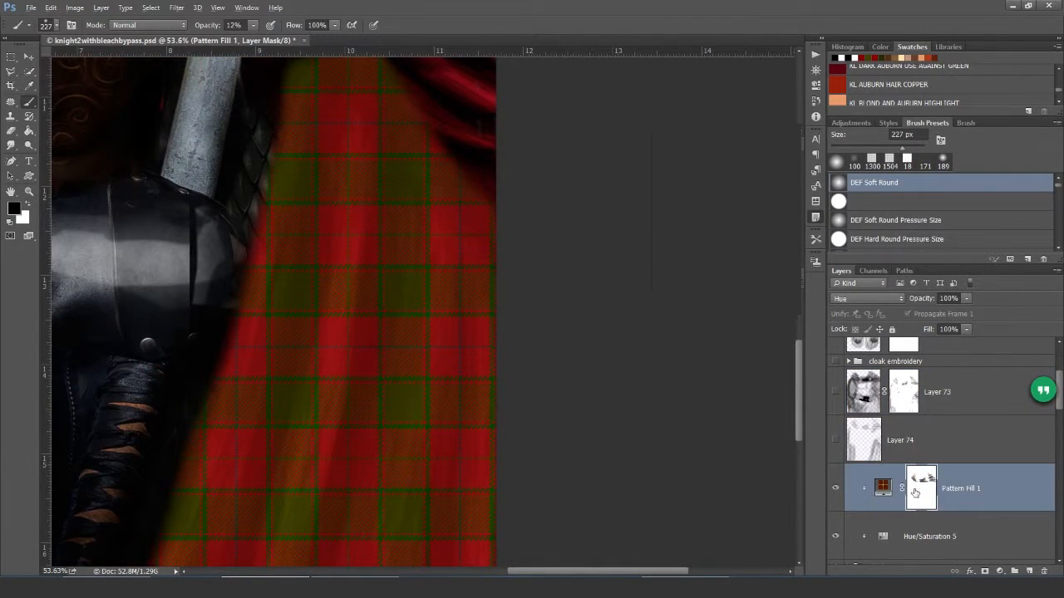
- Disable the pattern fill's layer mask to check the full tartan, then re-enable it
right_click(920, 489)
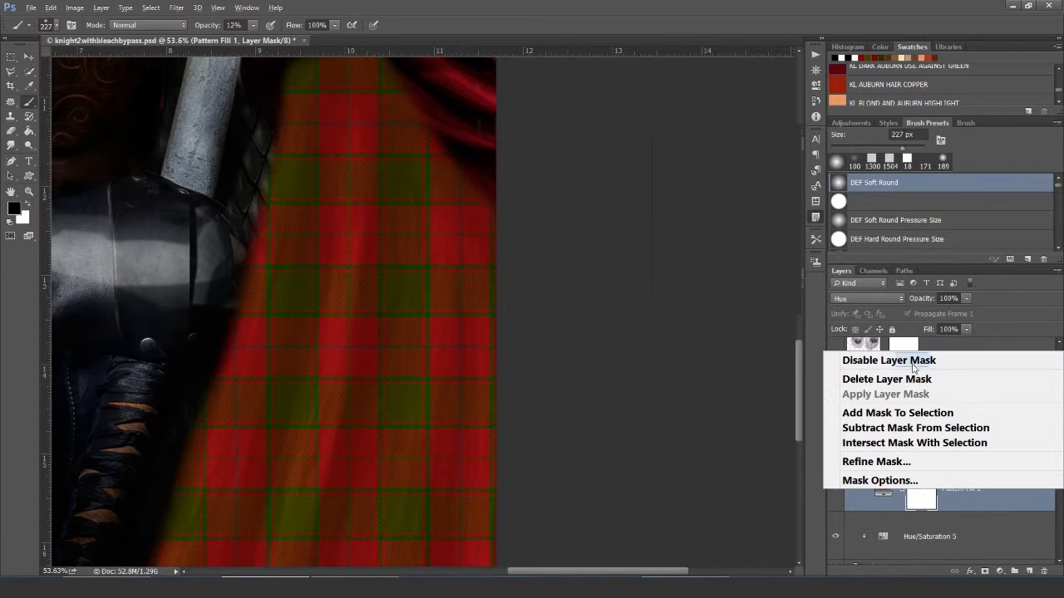
click(888, 359)
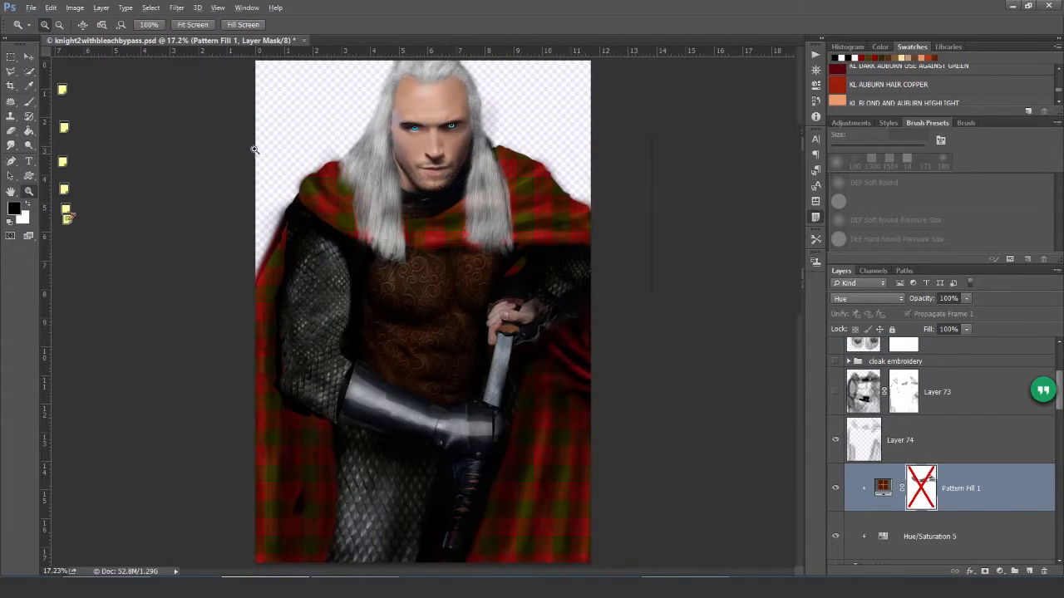
click(11, 101)
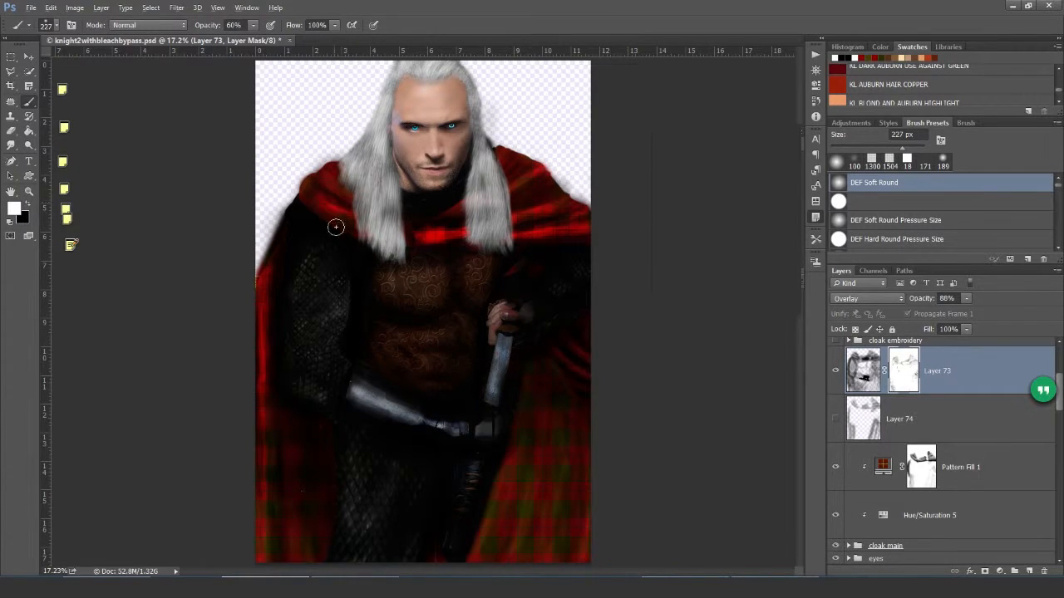
- Set Layer 74 to Overlay blending and reselect it for further shading
click(868, 299)
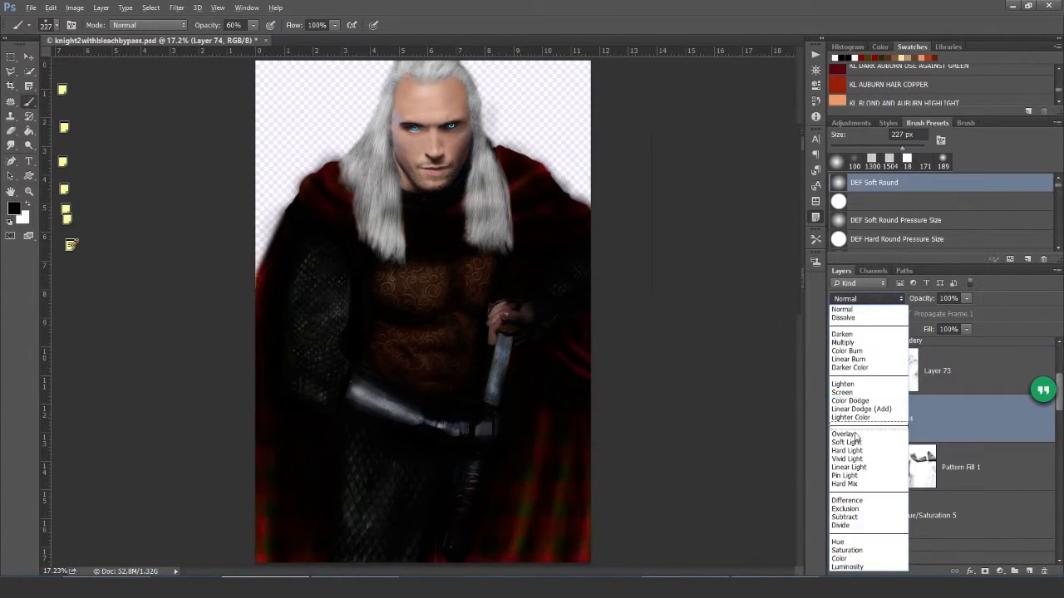
click(844, 434)
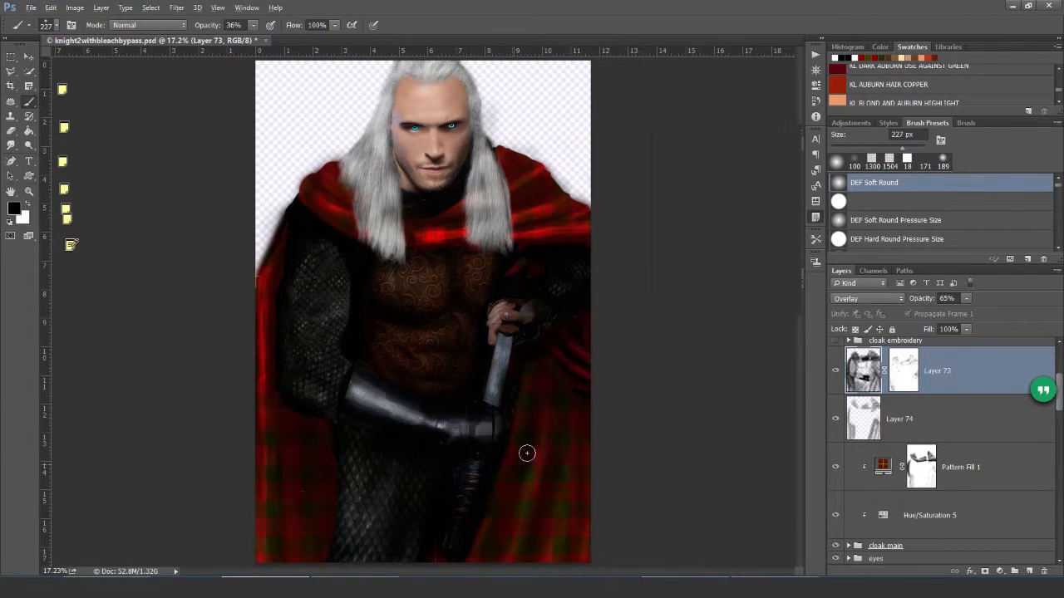
click(899, 418)
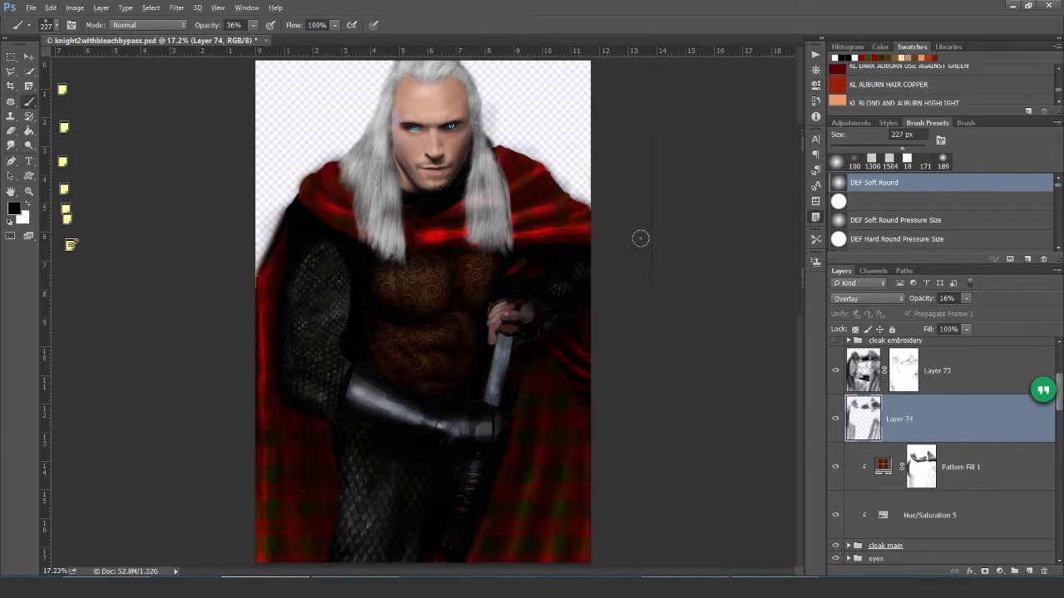